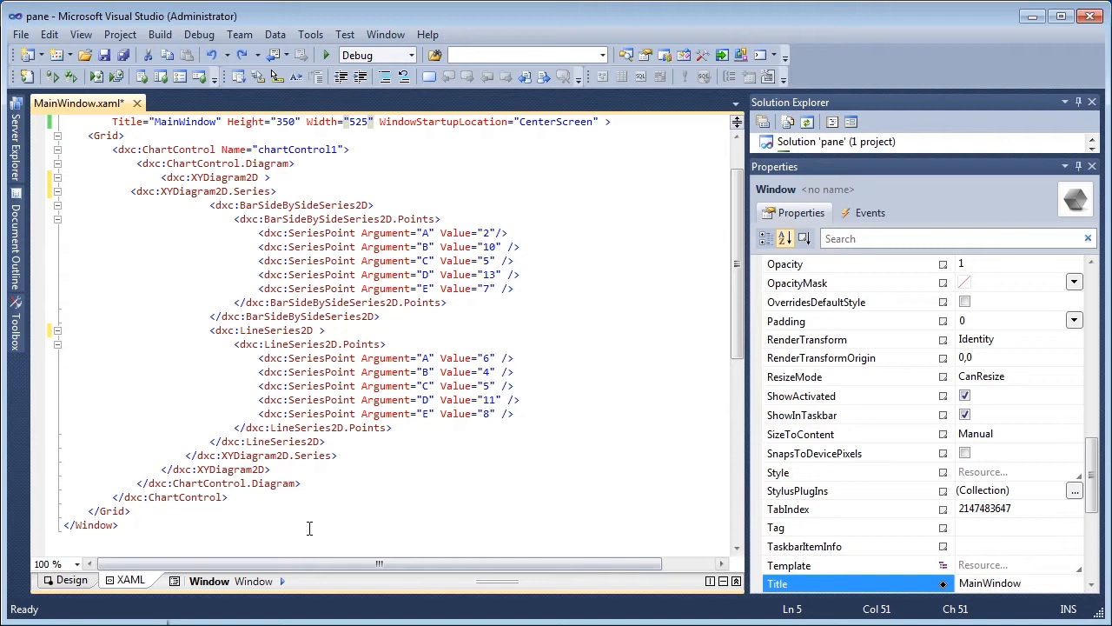
Select the XYDiagram2D element and bring its Panes property into view in Properties.
left_click(233, 177)
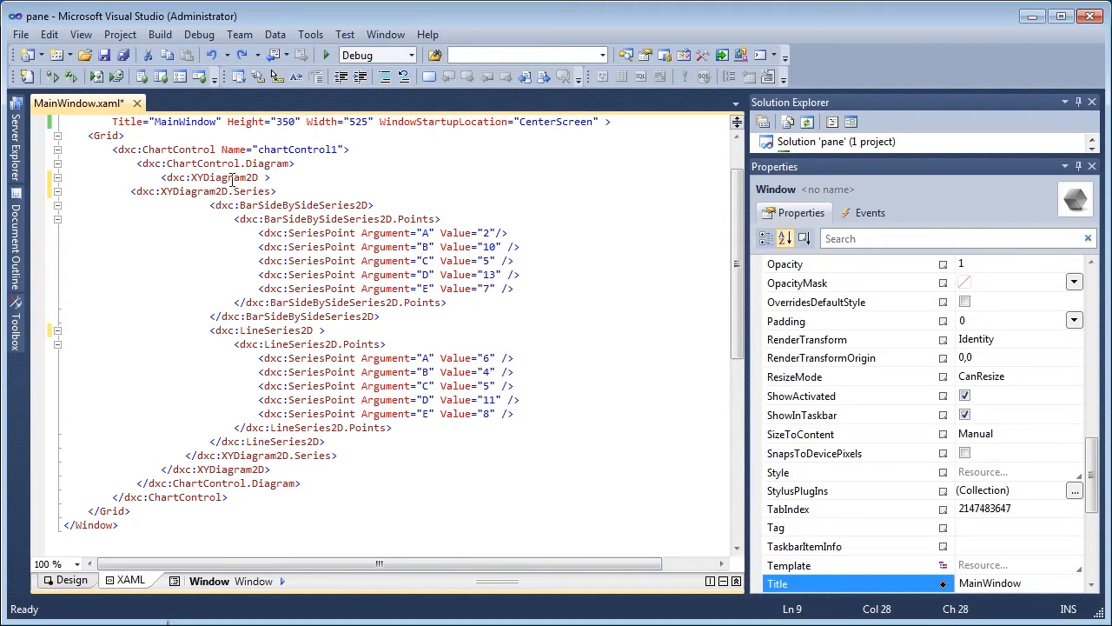
left_click(221, 178)
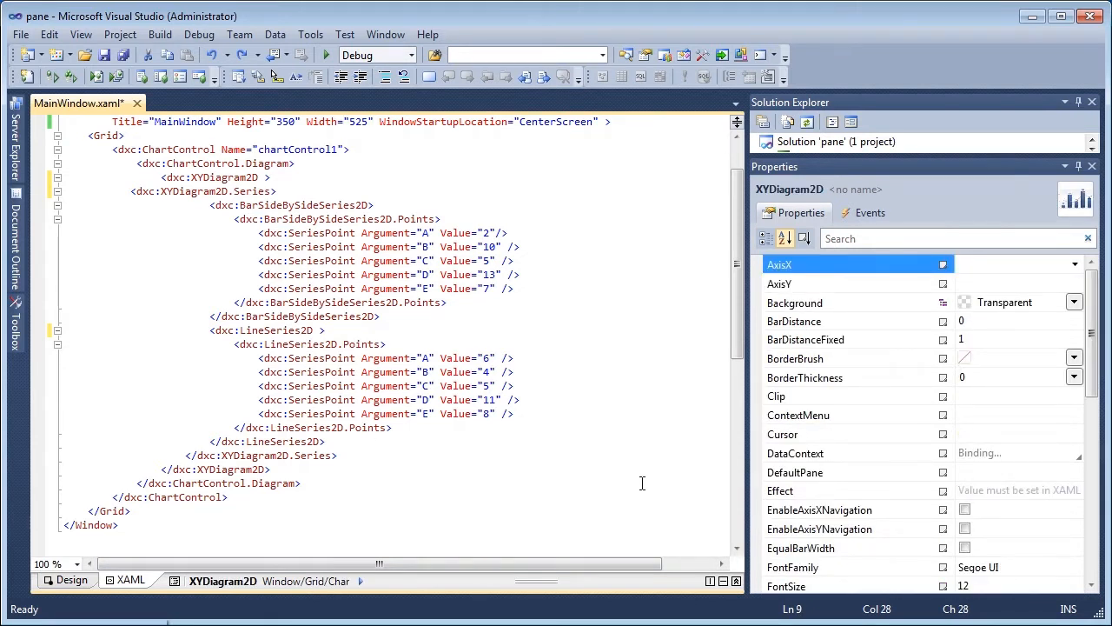
scroll("down", 3)
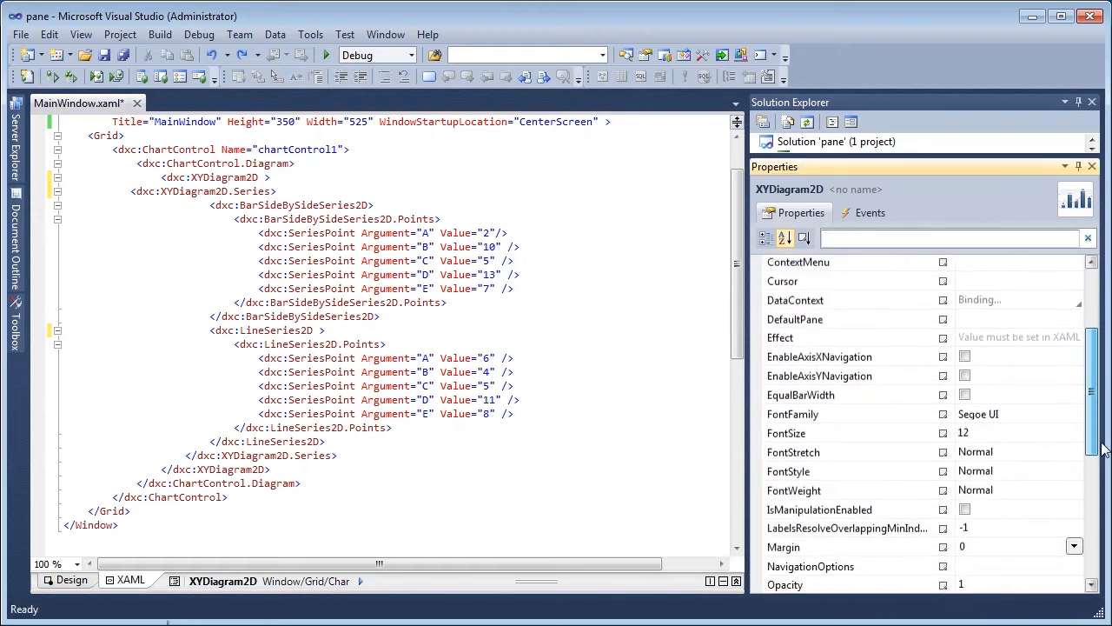
scroll("down", 3)
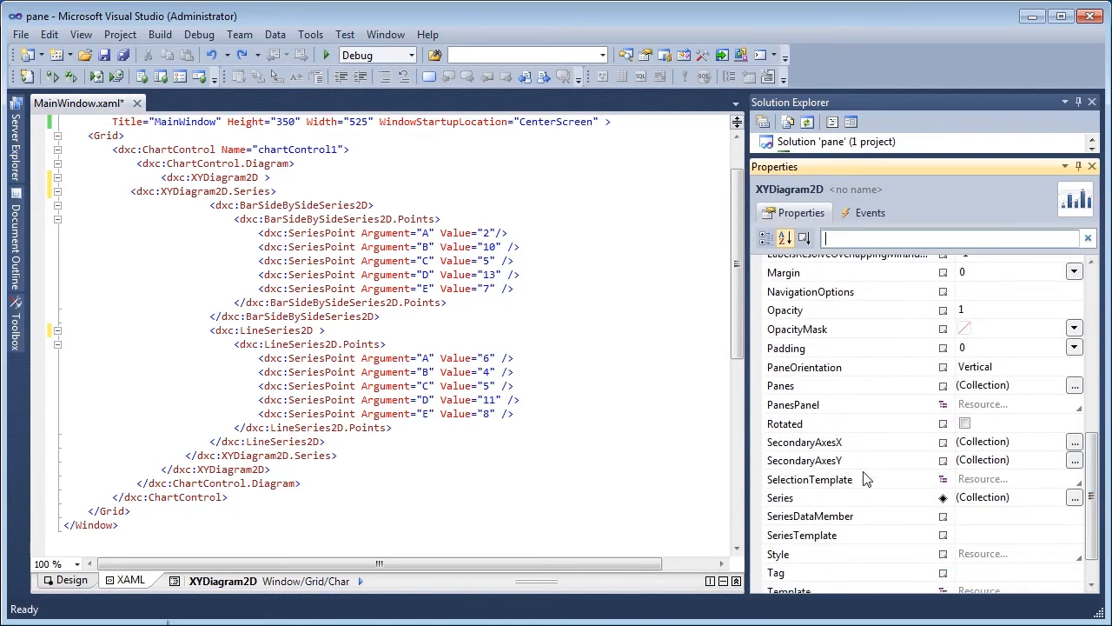
Add one new Pane through the Panes Collection Editor and confirm it.
left_click(781, 386)
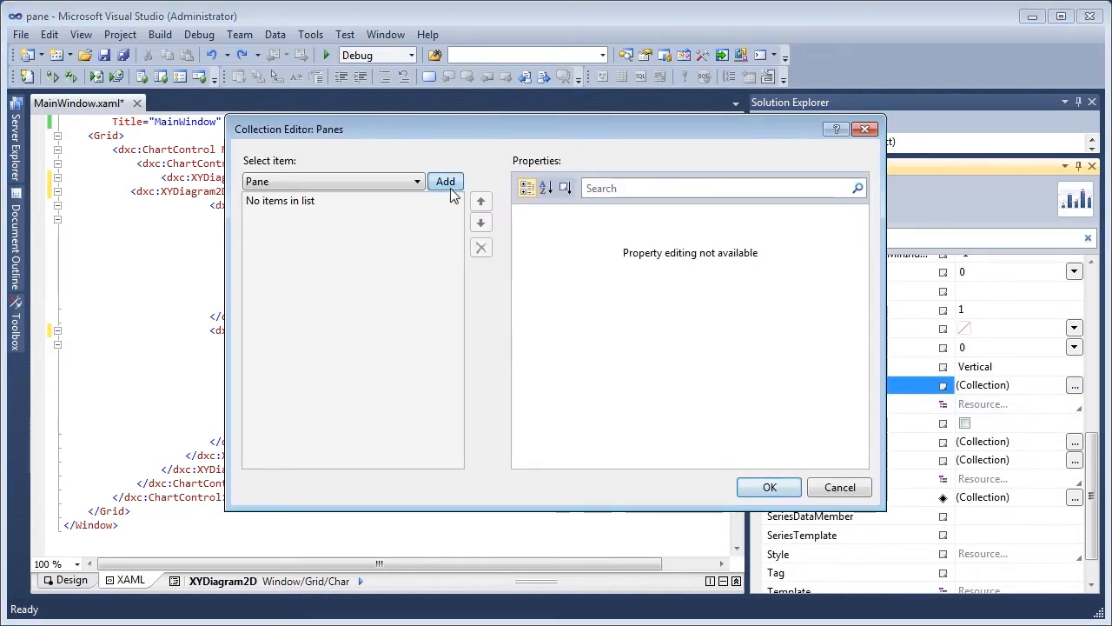
left_click(445, 181)
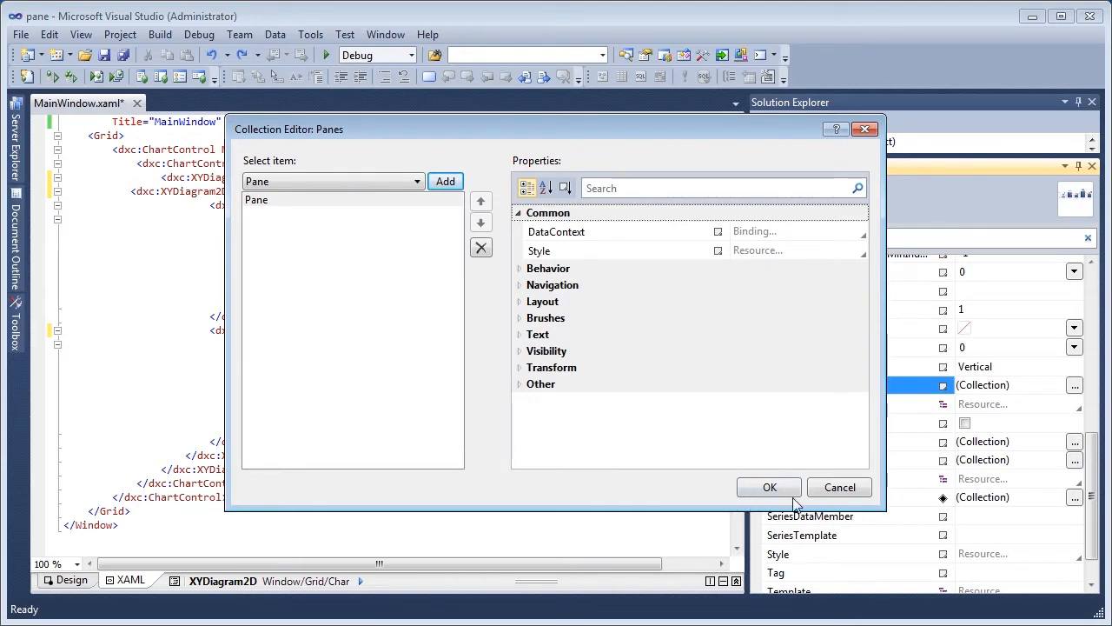
left_click(768, 486)
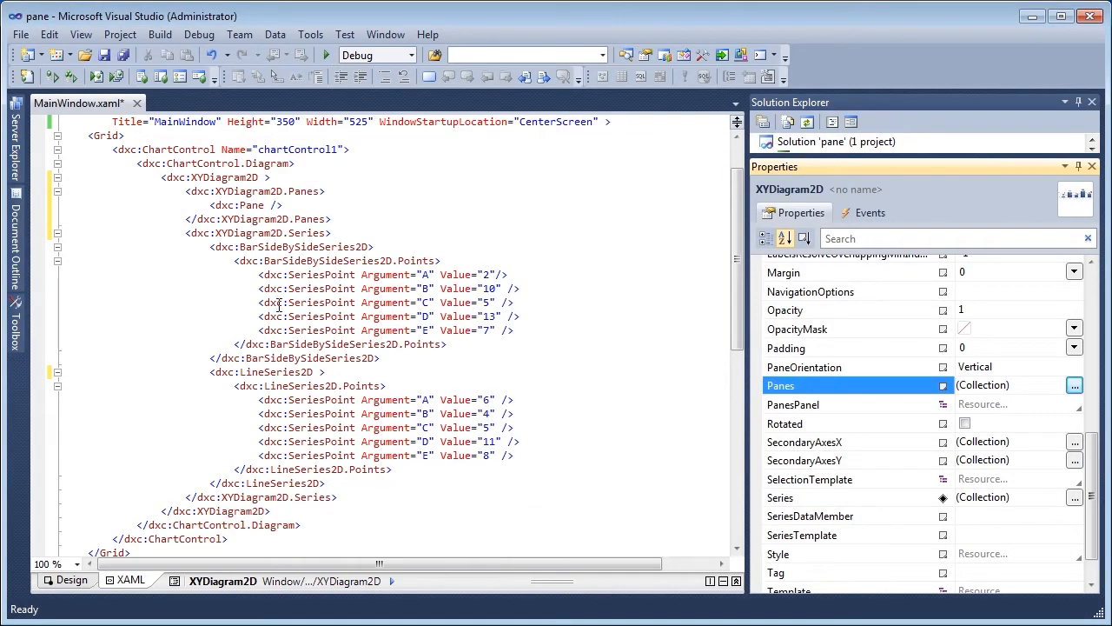
Select the new Pane element and name it pane1.
left_click(246, 205)
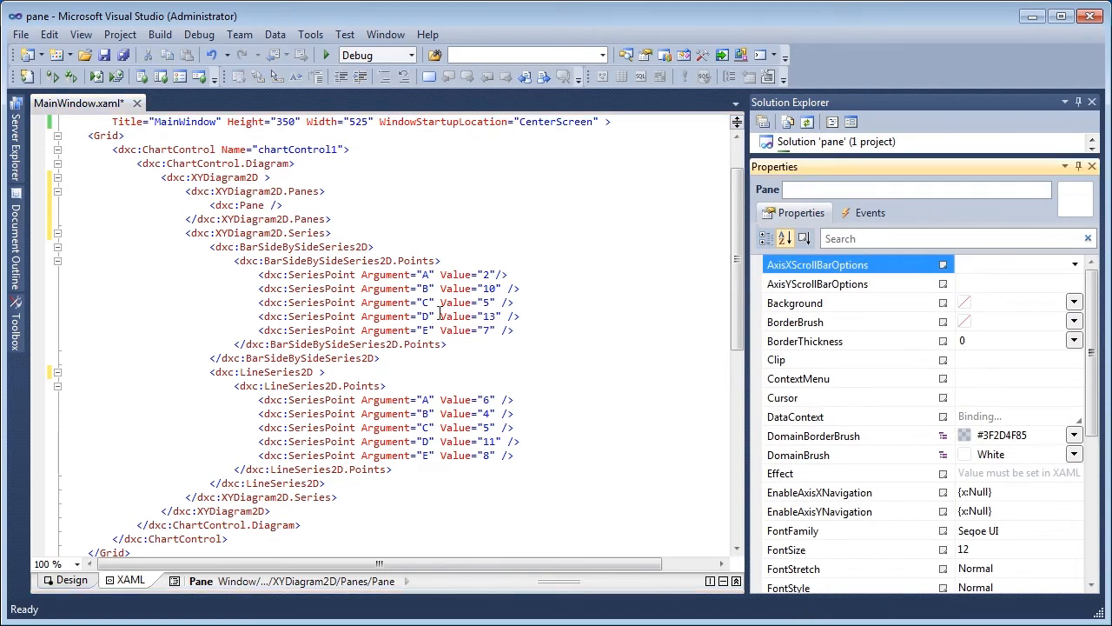
type("panel")
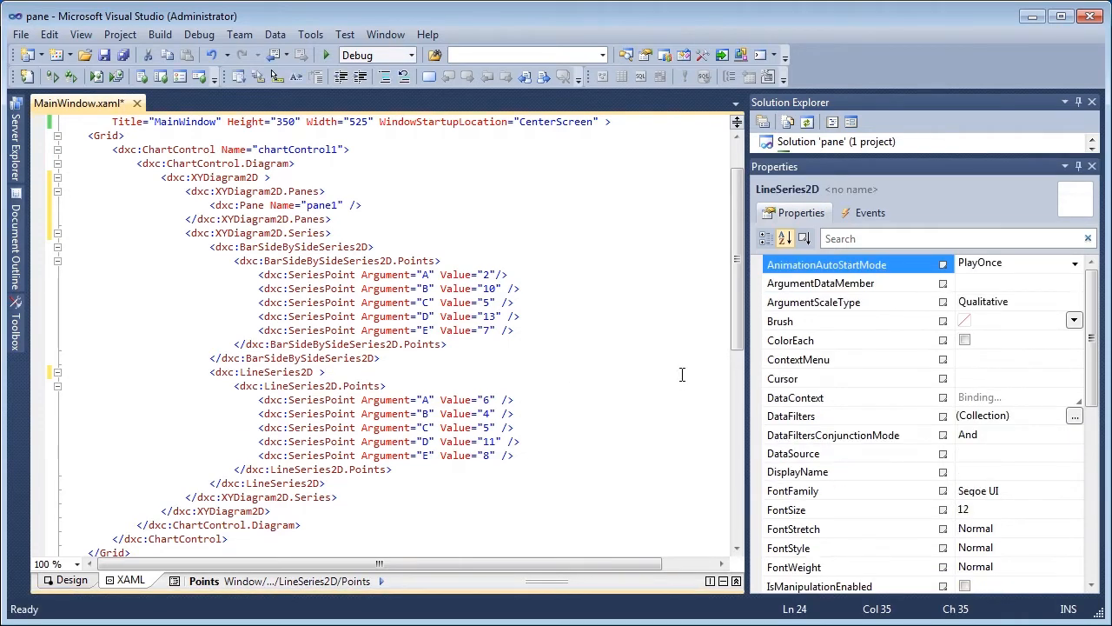
Filter properties by XY and bind the line series' SeriesPane to pane1 by ElementName.
left_click(947, 238)
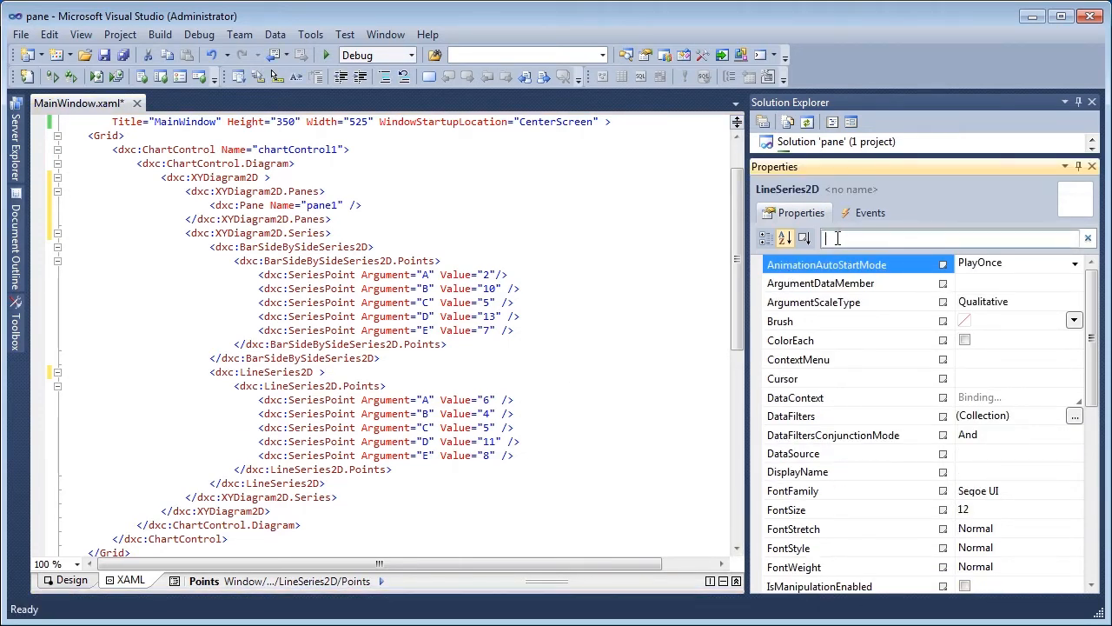
type("XY")
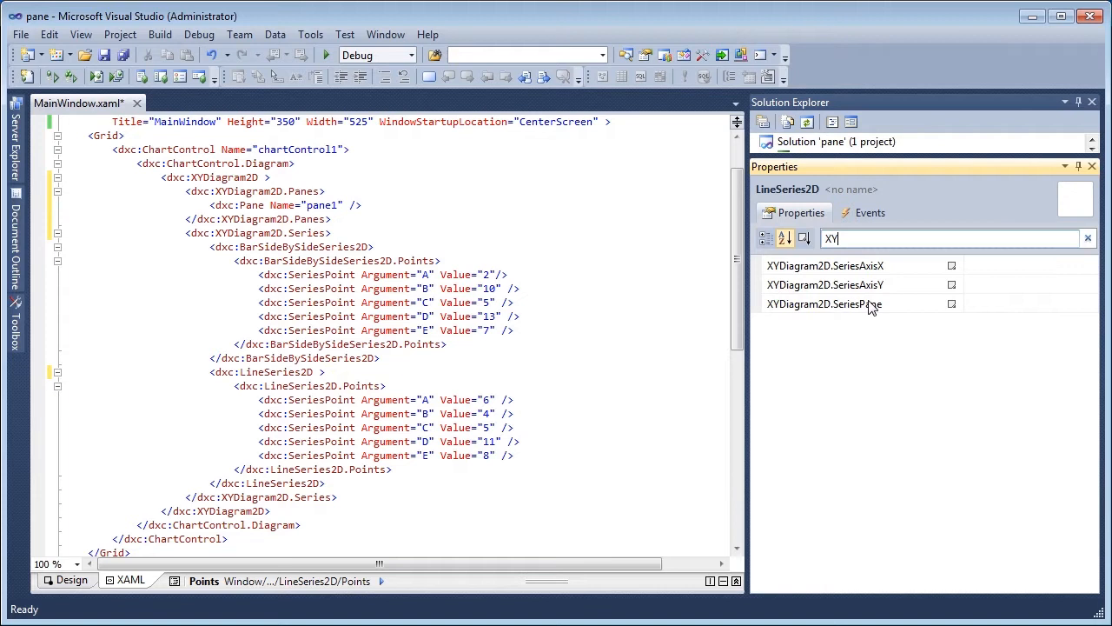
left_click(953, 303)
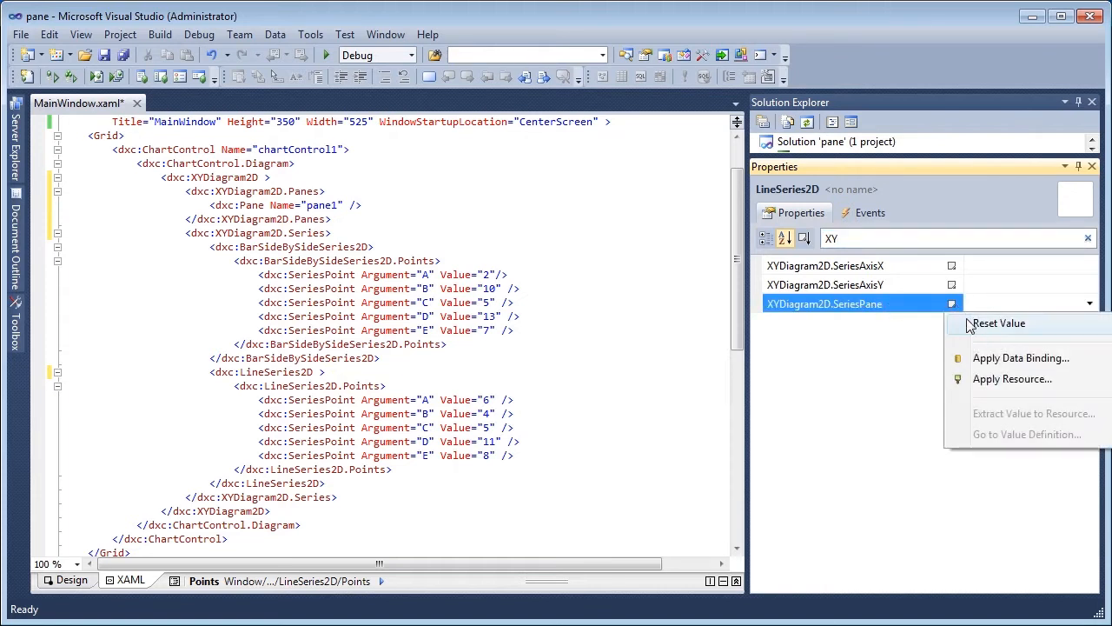
left_click(1022, 358)
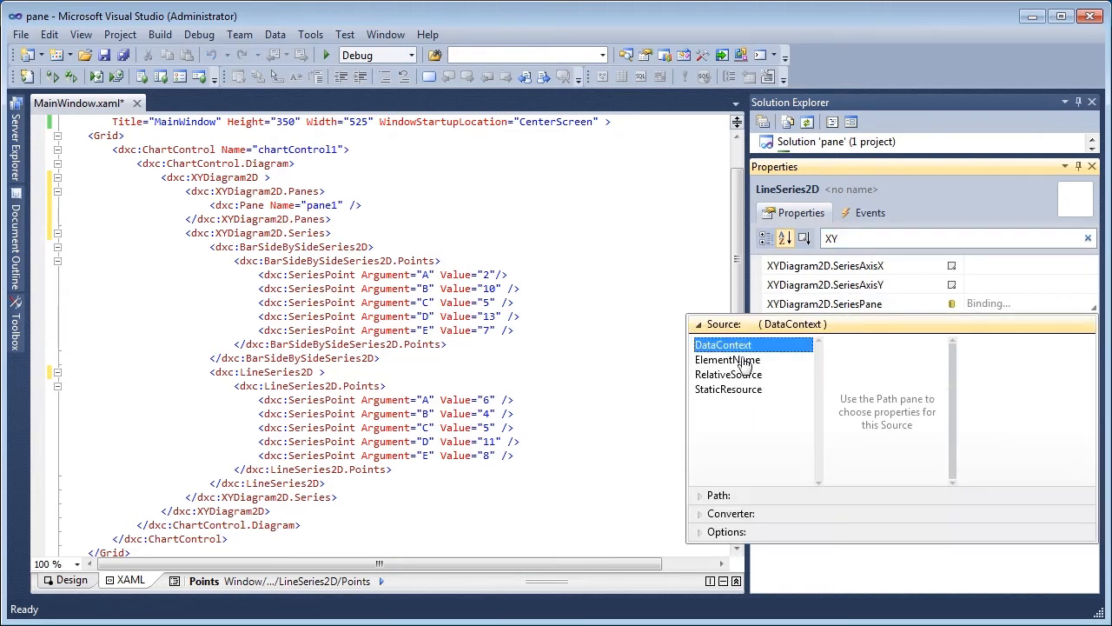
left_click(728, 360)
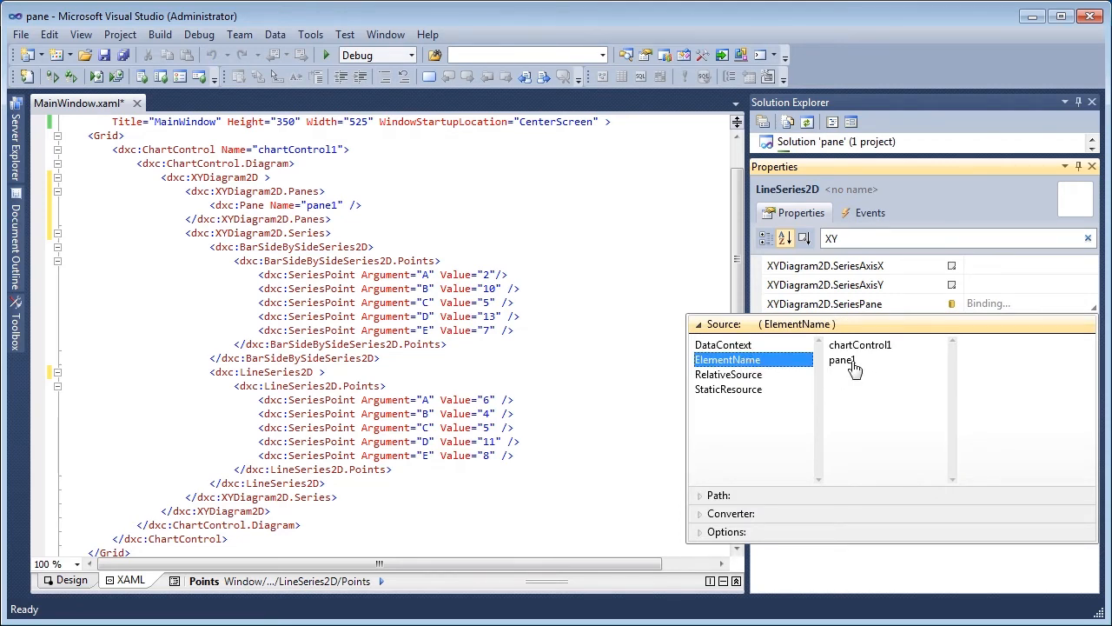
left_click(843, 360)
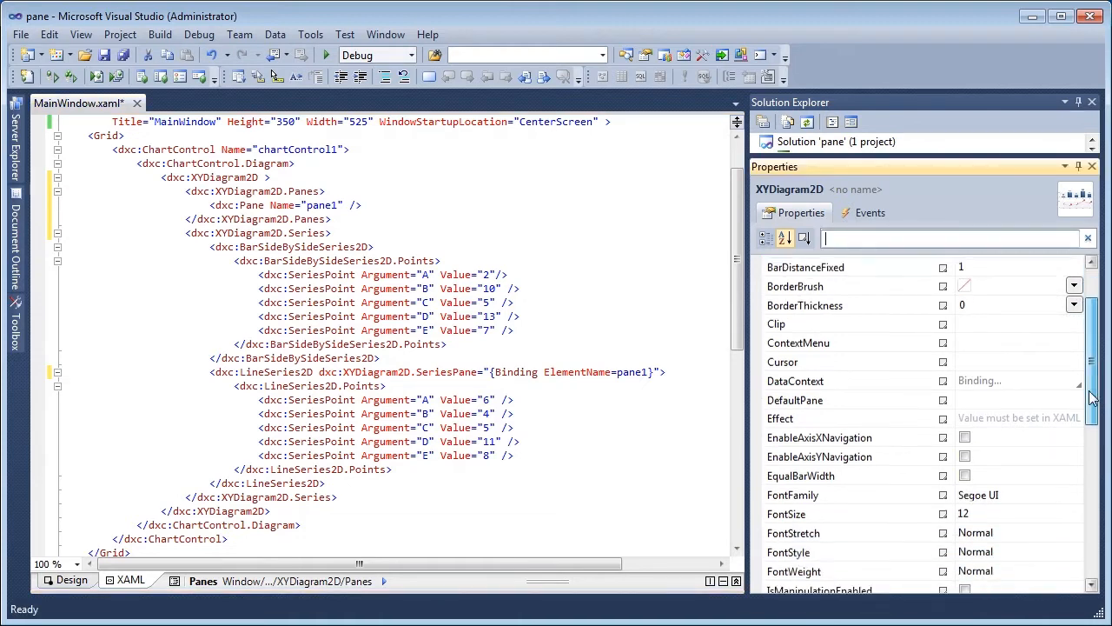
Set PaneOrientation to Horizontal and enable EnableAxisXNavigation and EnableAxisYNavigation.
scroll("down", 3)
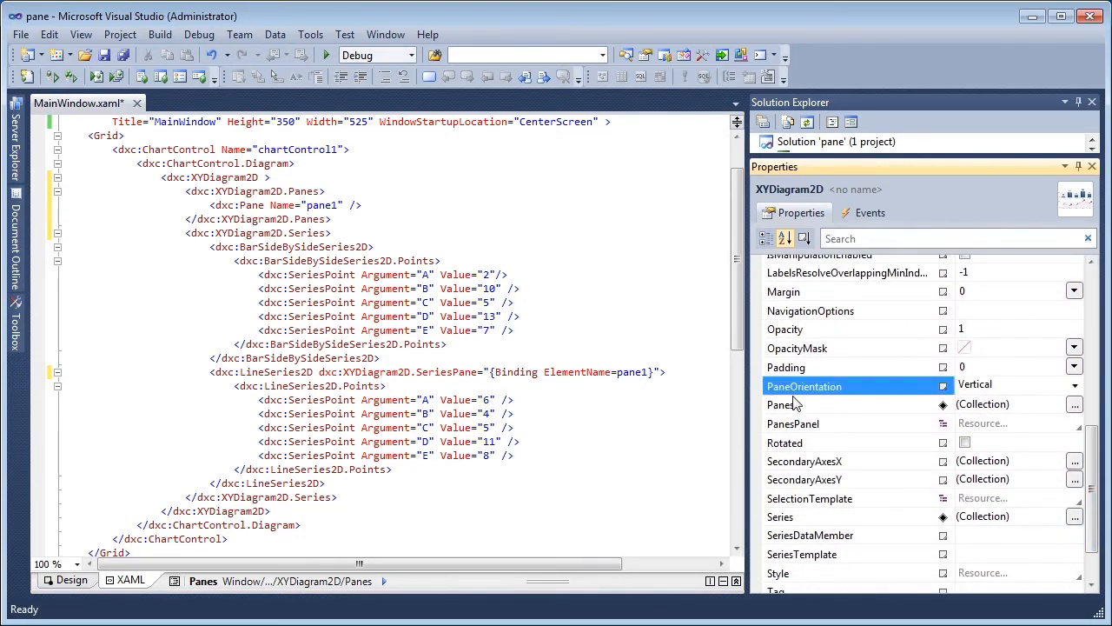
left_click(1075, 386)
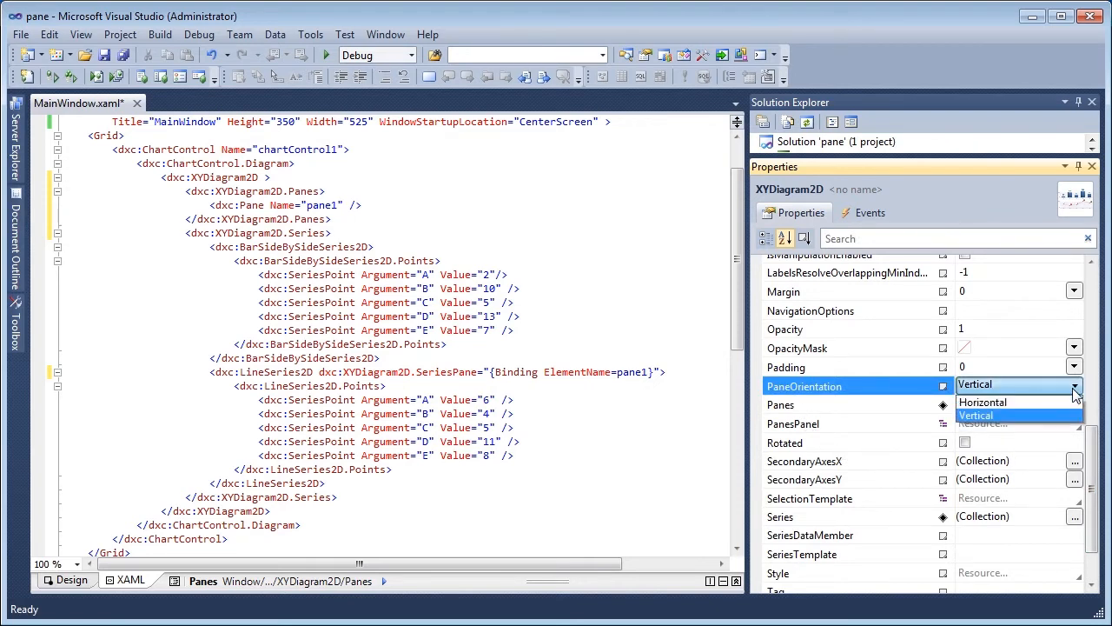
left_click(984, 401)
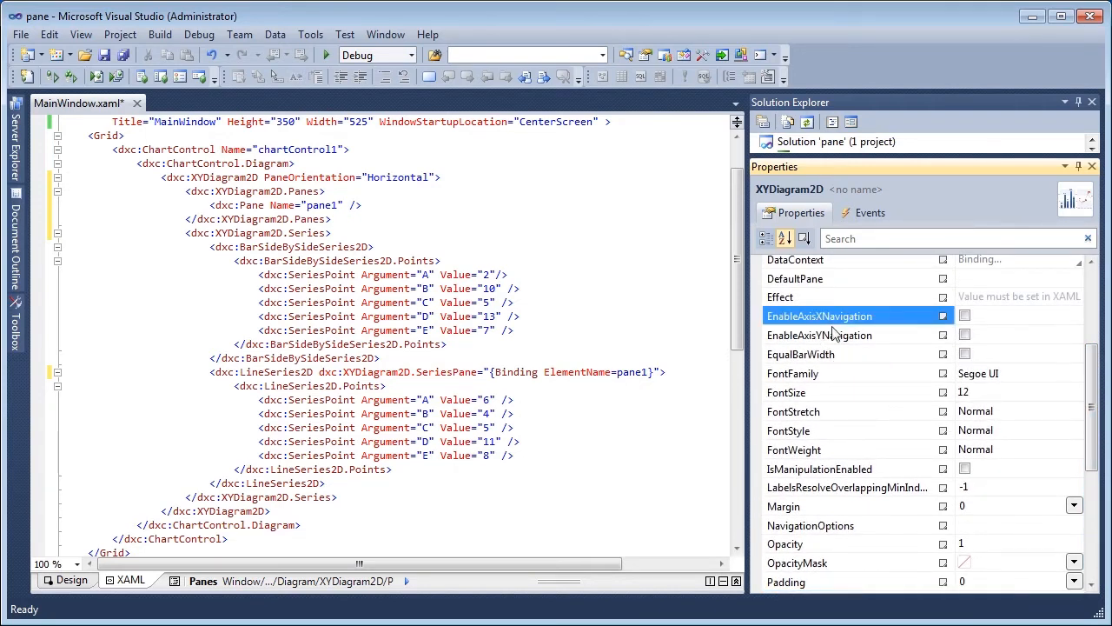
left_click(965, 316)
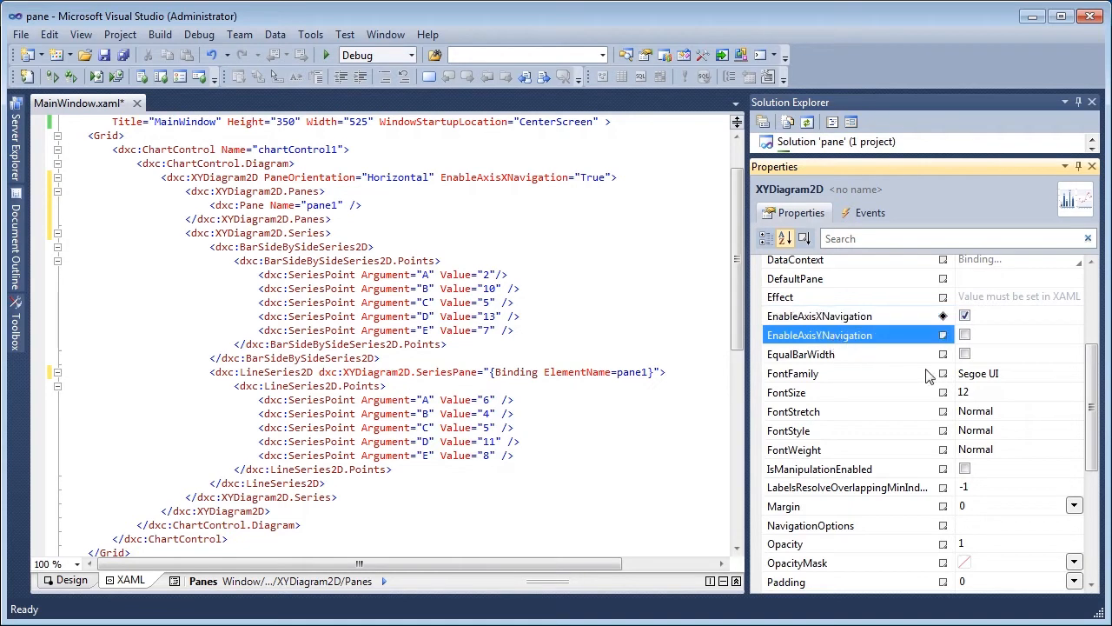
left_click(965, 334)
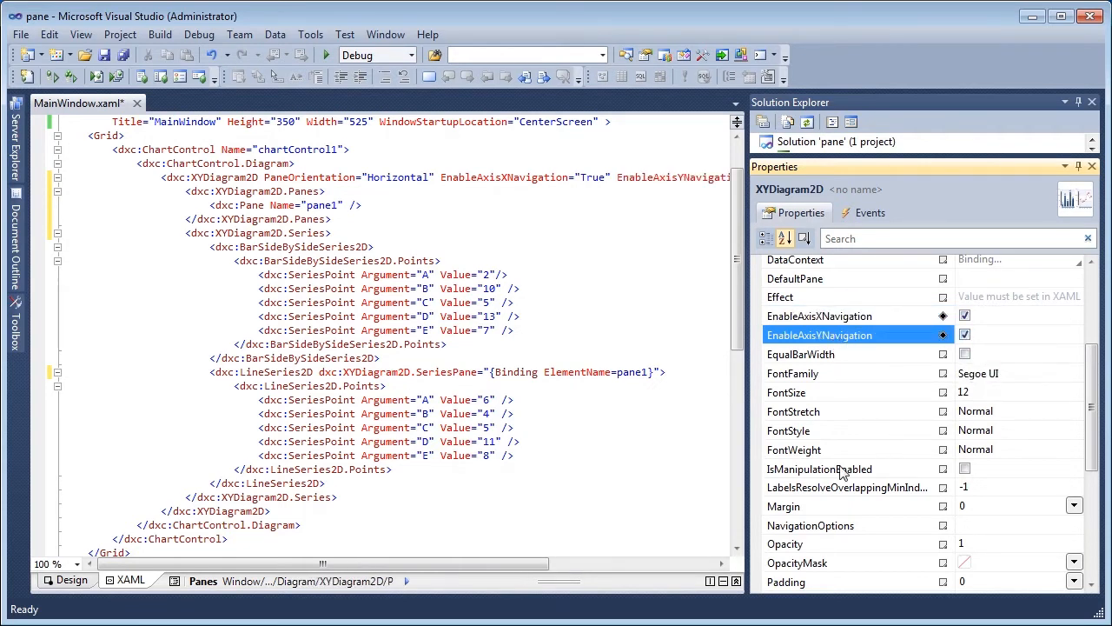
left_click(66, 581)
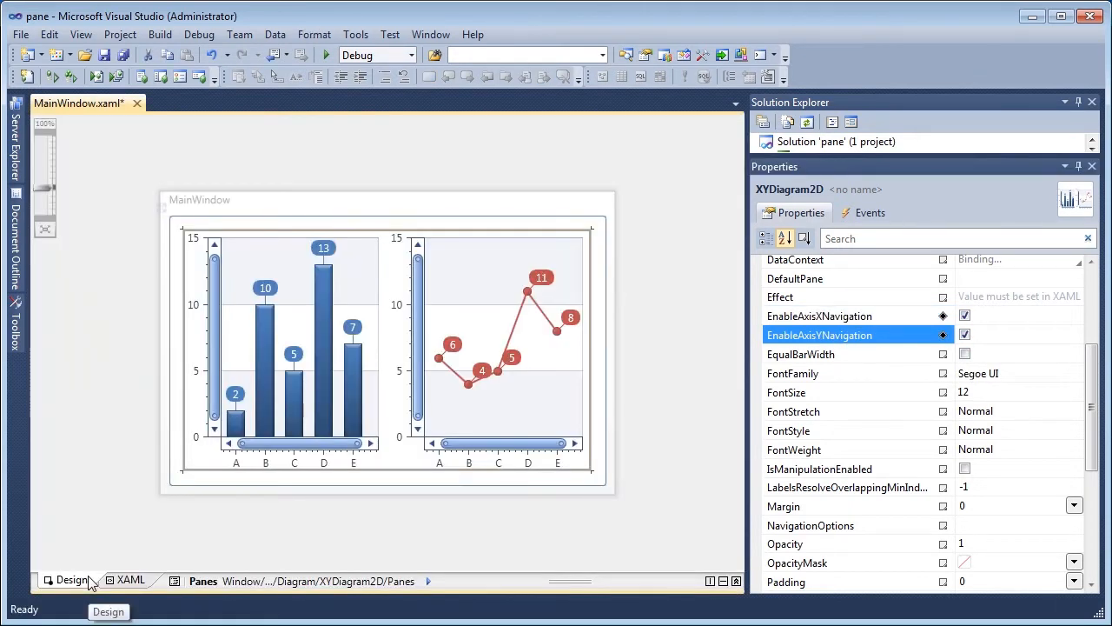
left_click(129, 581)
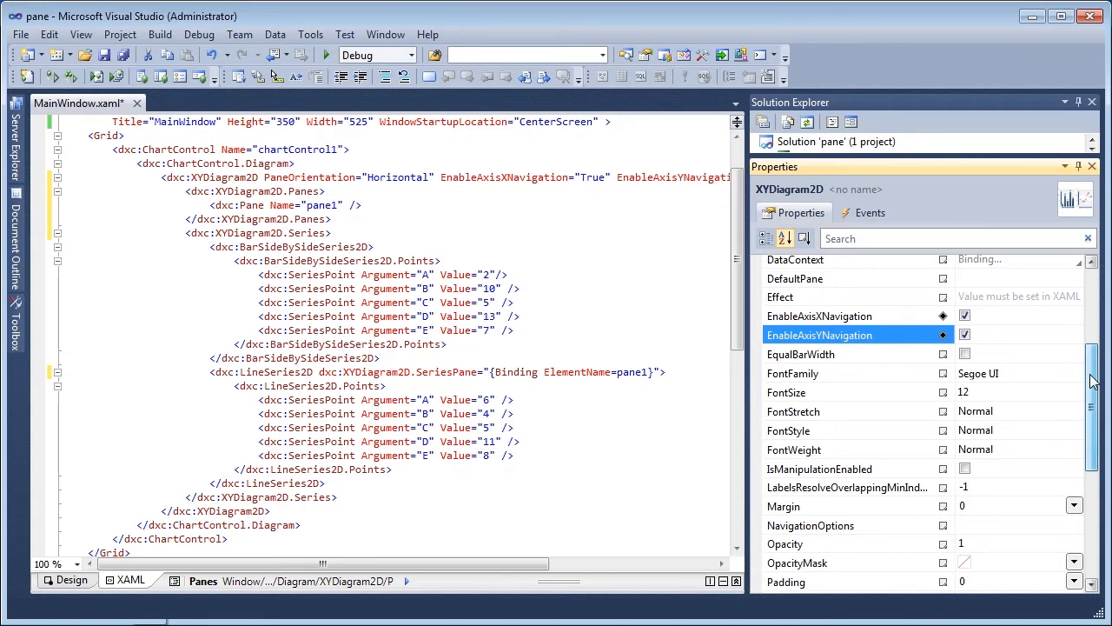
Add one SecondaryAxisX2D to the SecondaryAxesX collection and confirm it.
scroll("down", 3)
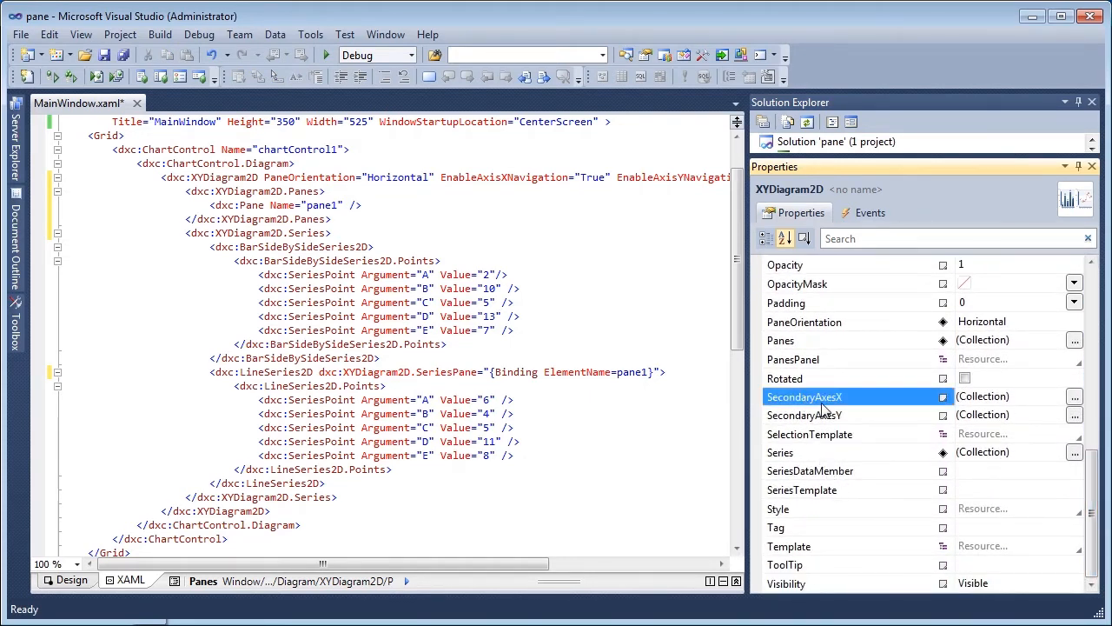
left_click(1074, 396)
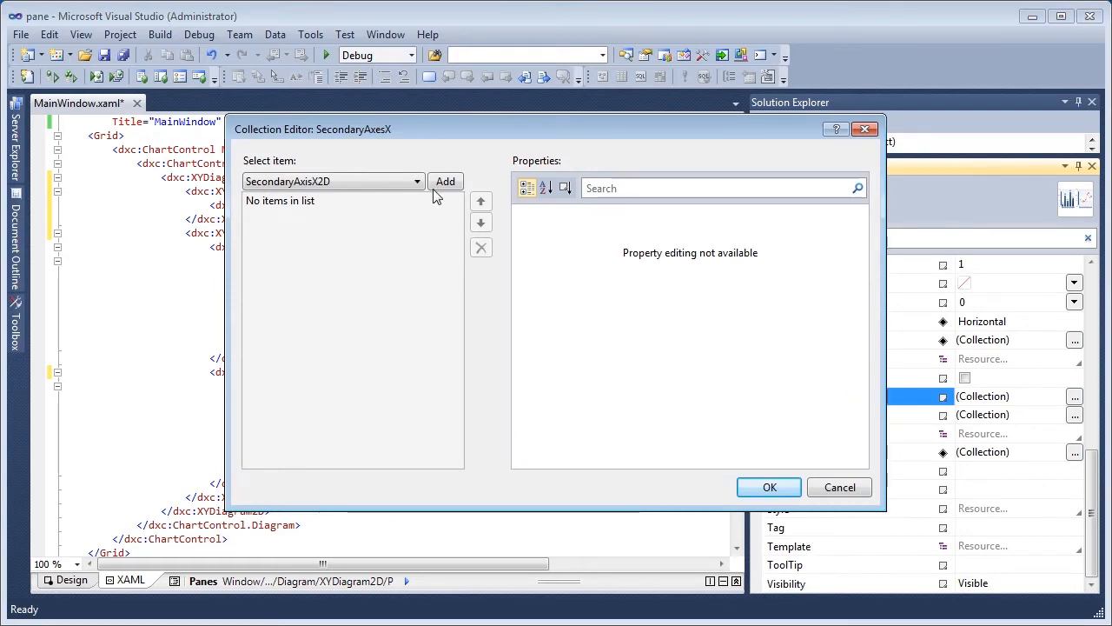
left_click(445, 181)
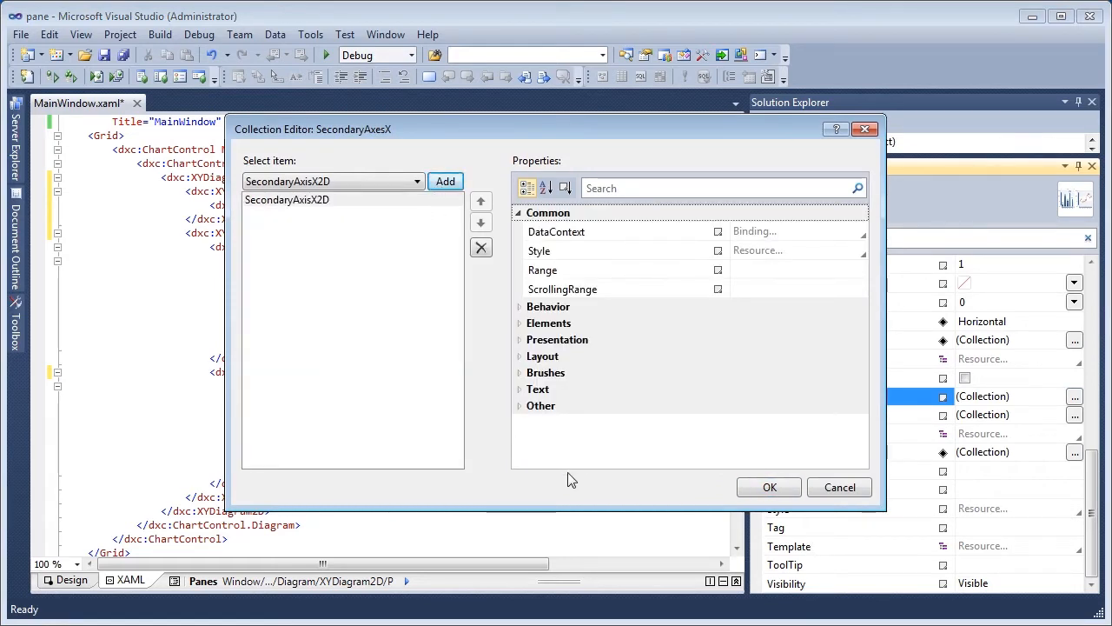
left_click(768, 486)
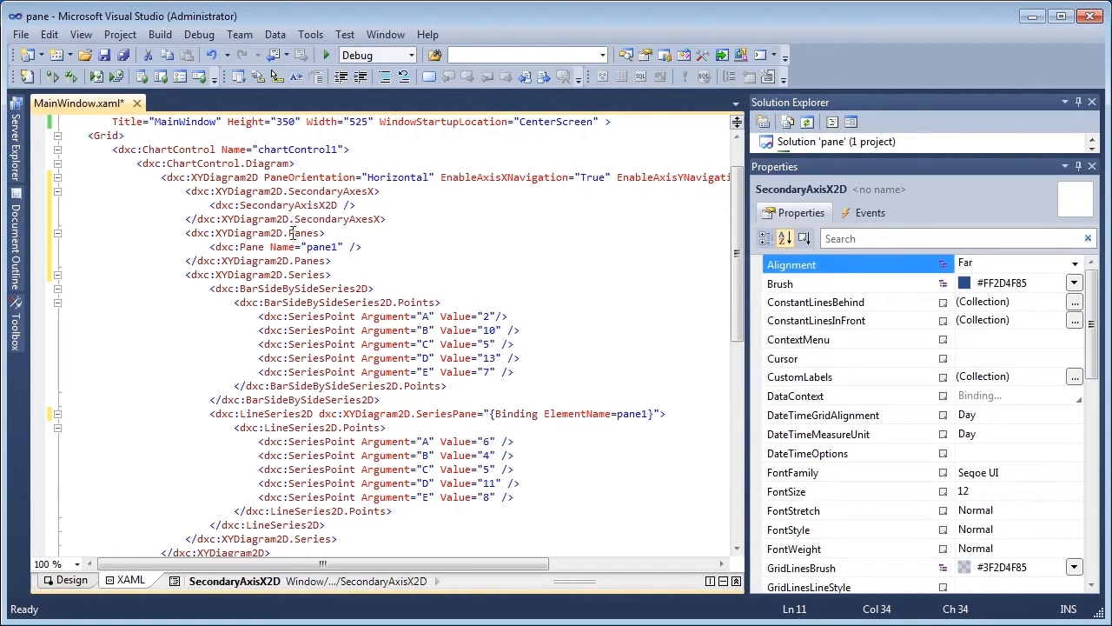
Name the secondary X axis Xaxis2, then select the line series in the markup.
left_click(949, 188)
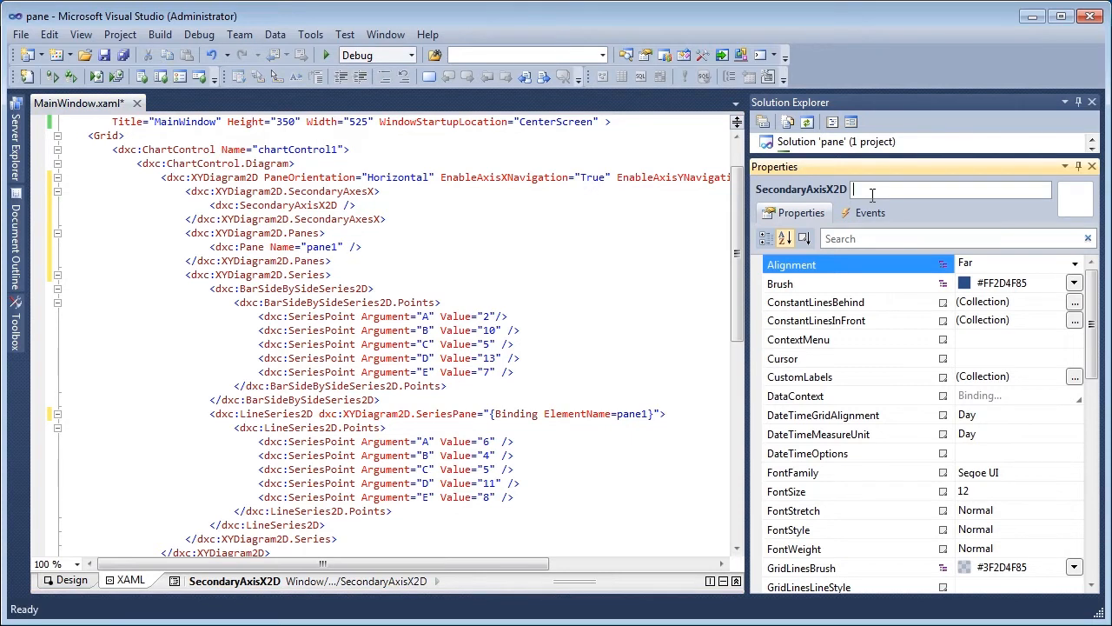
type("Xax")
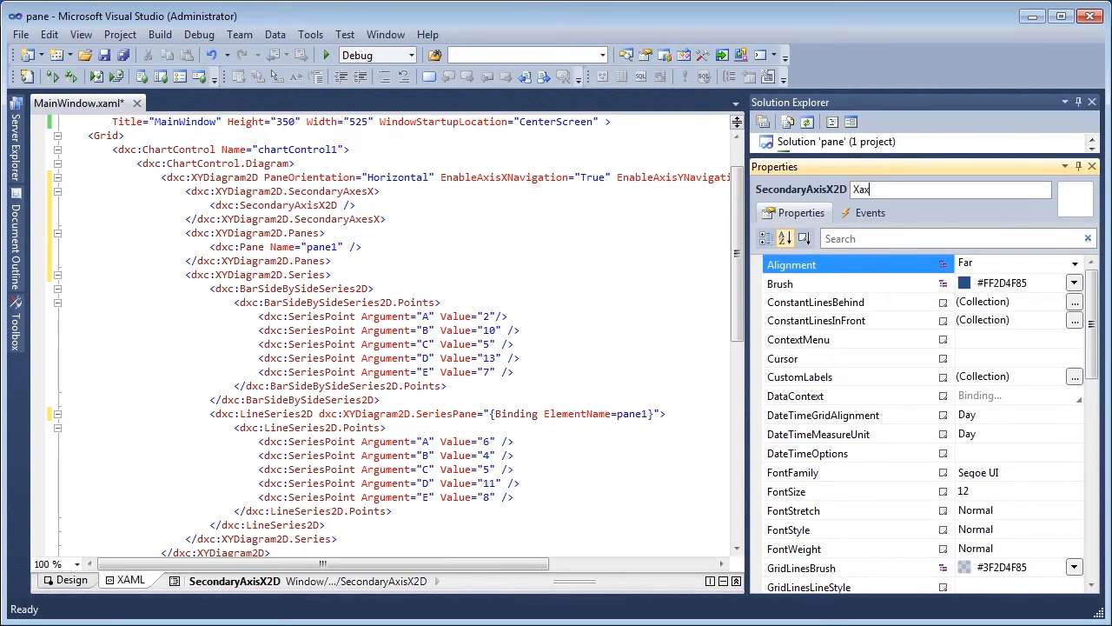
type("Xaxis2")
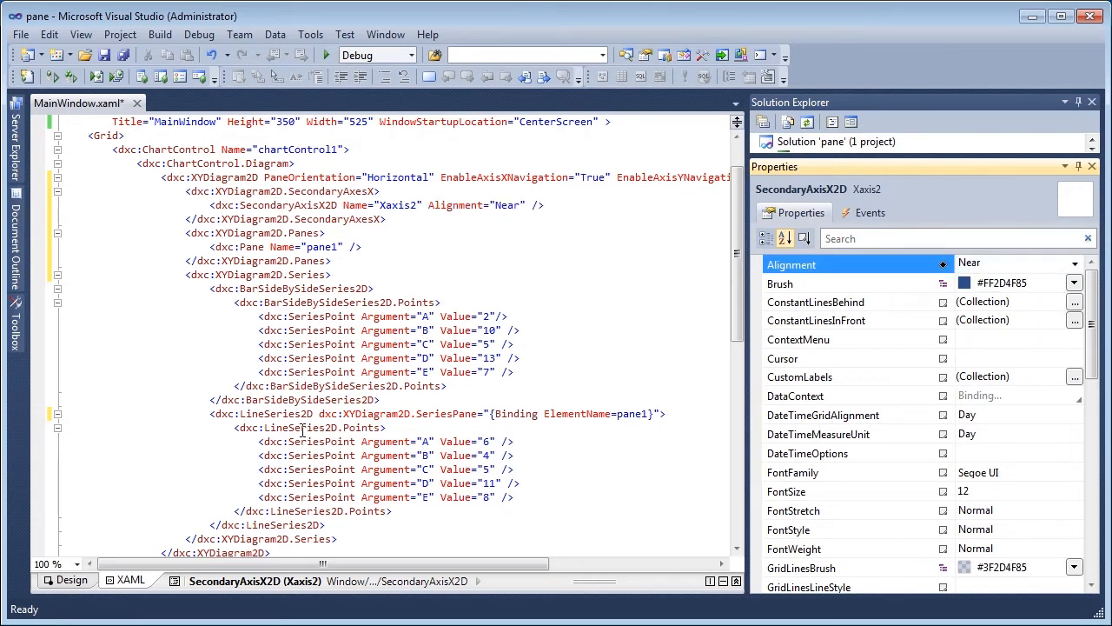
left_click(296, 413)
type("X")
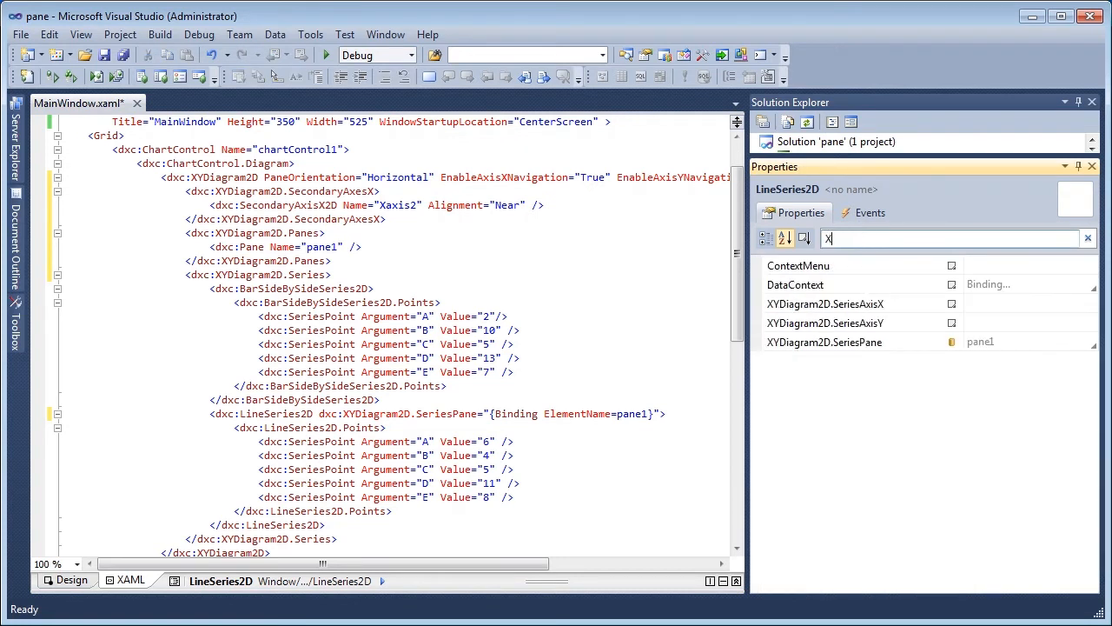
Bind the line series' SeriesAxisX to Xaxis2 by ElementName.
type("Y")
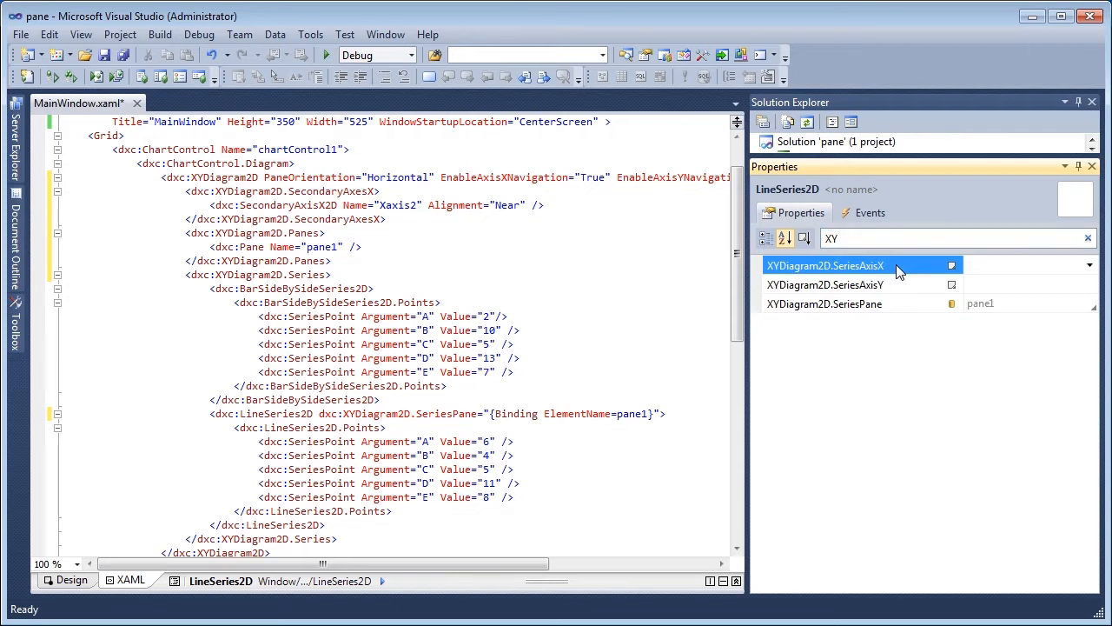
left_click(953, 265)
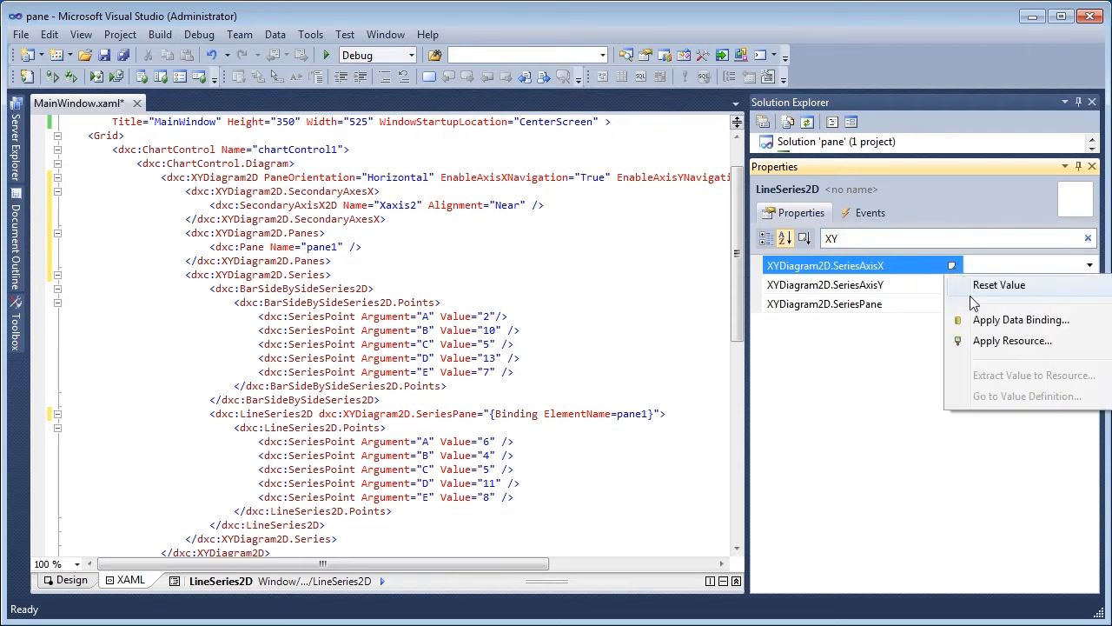
left_click(1022, 320)
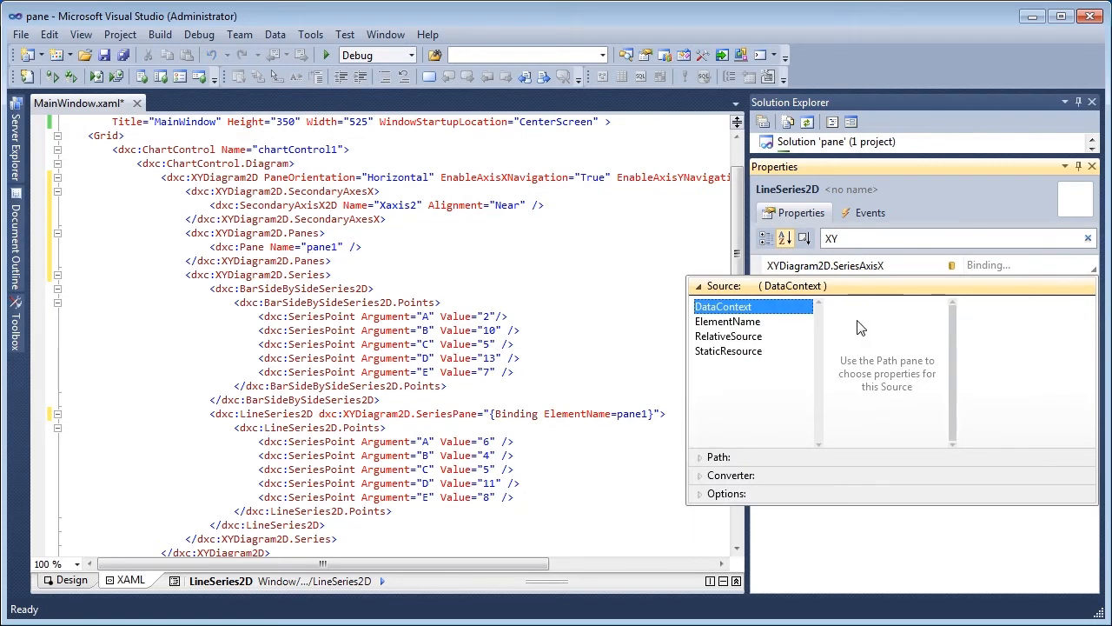
left_click(728, 319)
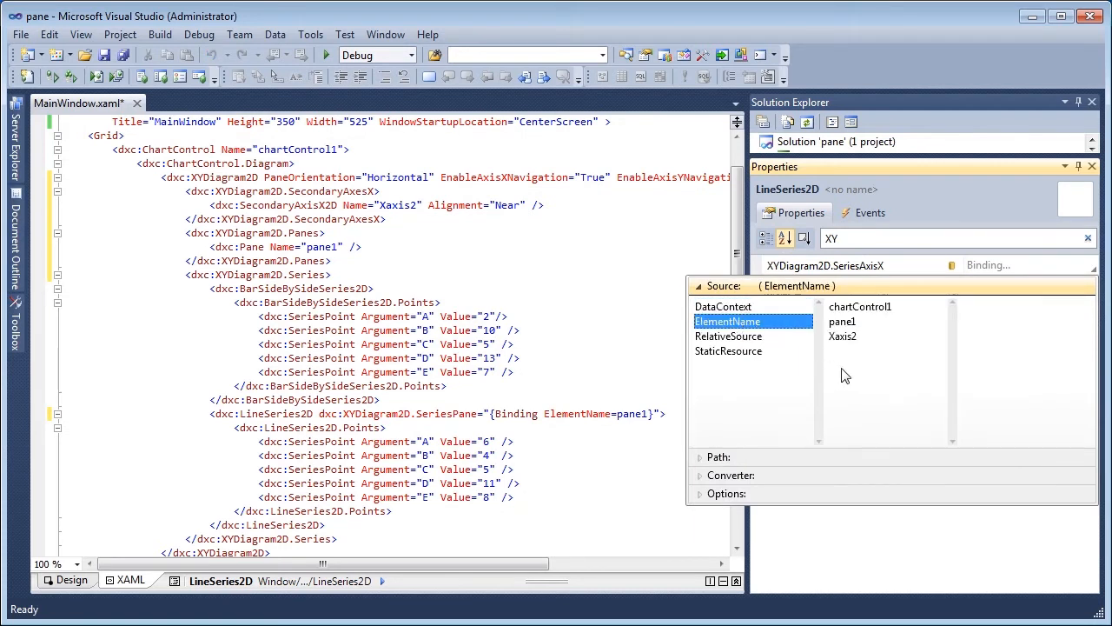
left_click(842, 320)
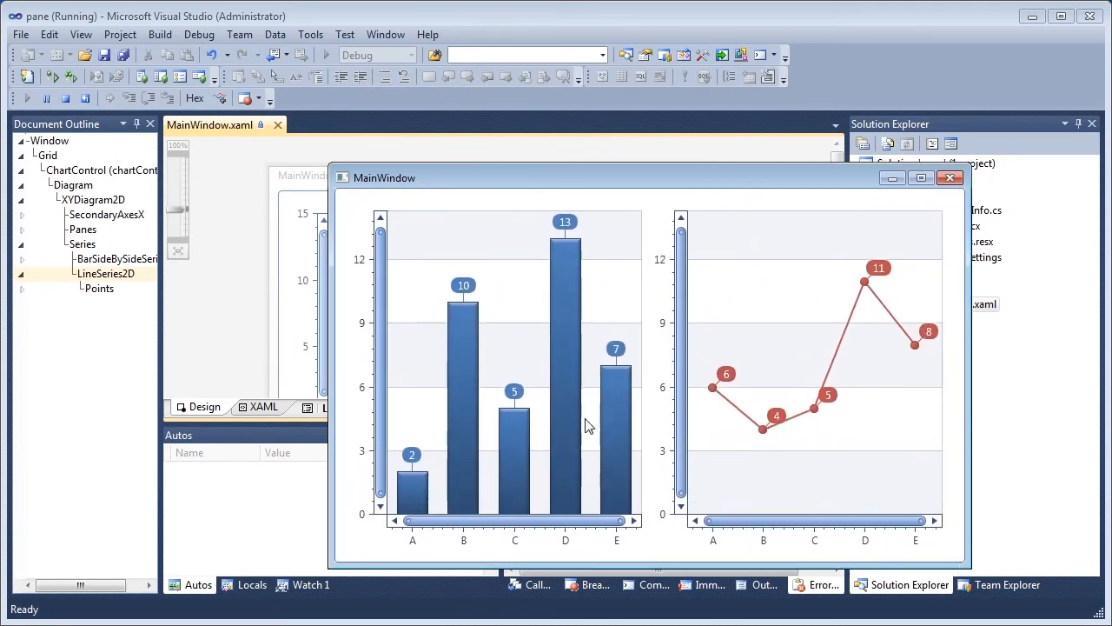
mouse_move(555, 407)
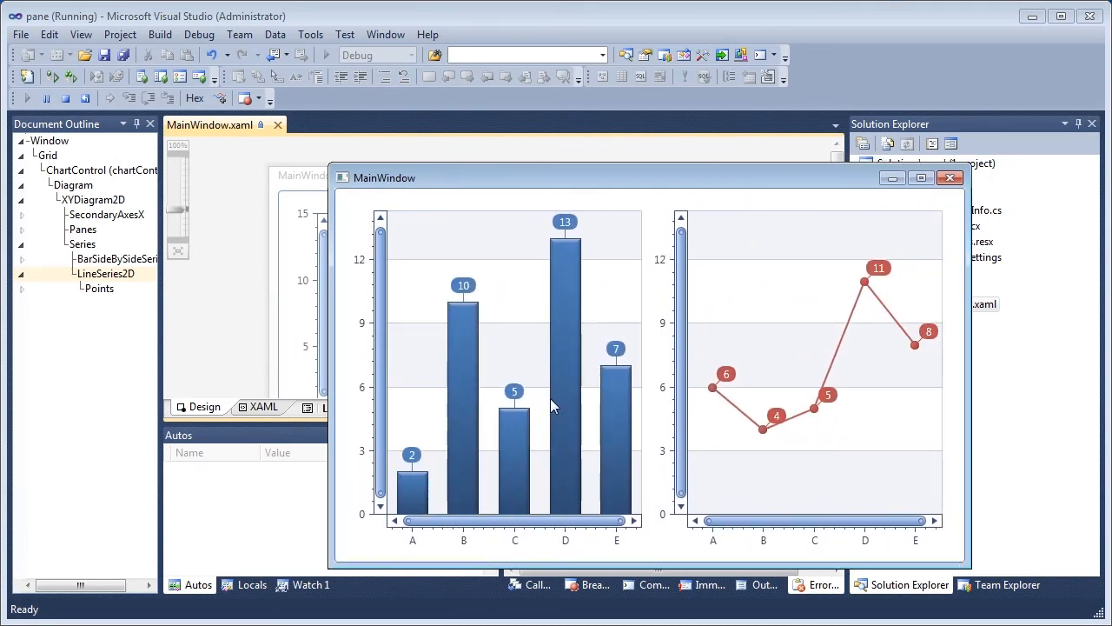